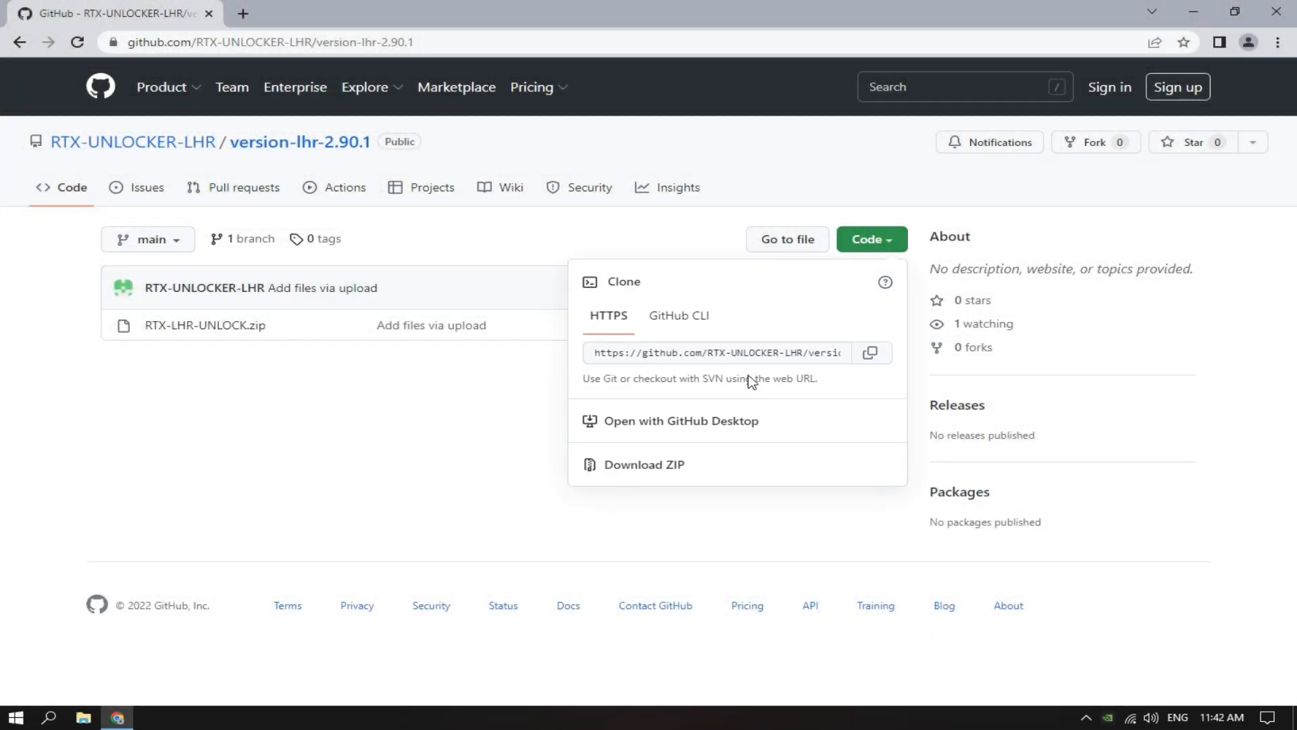
# Step: Download the version-lhr-2.90.1 repository ZIP from GitHub and open it from the download bar
pyautogui.click(642, 464)
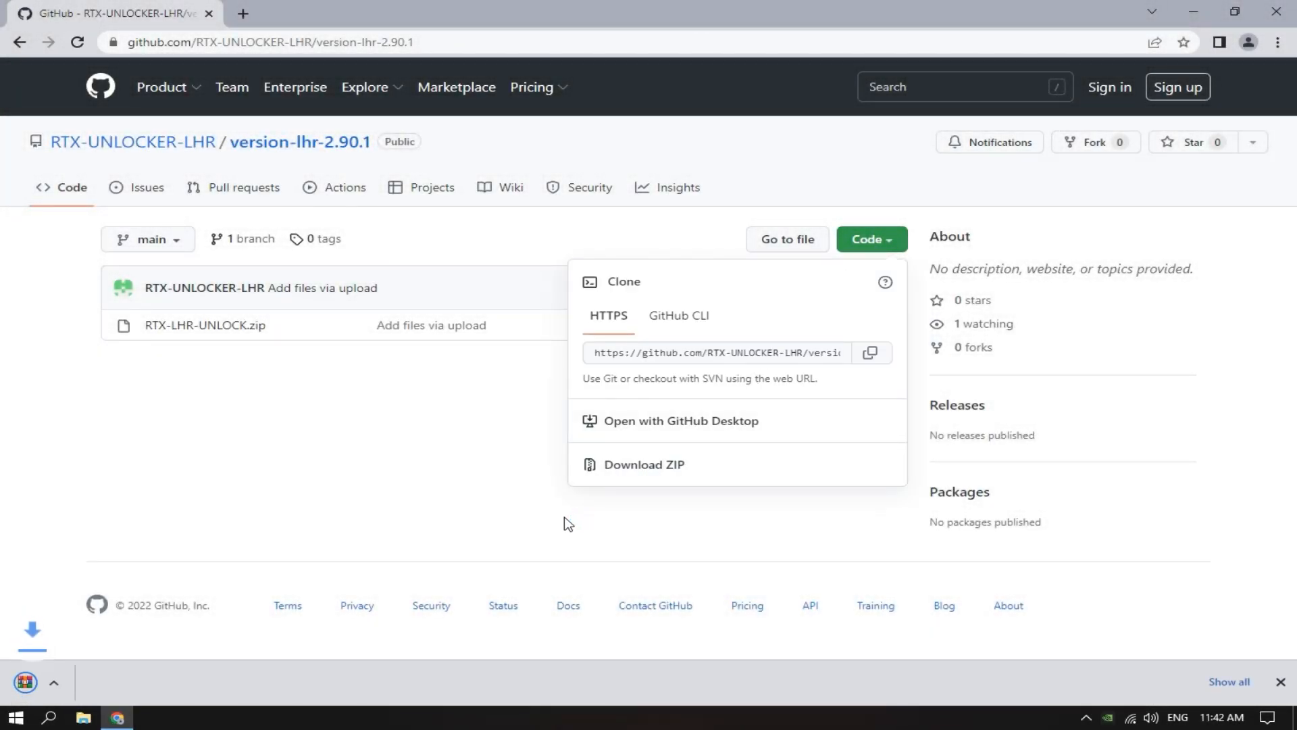
pyautogui.click(644, 465)
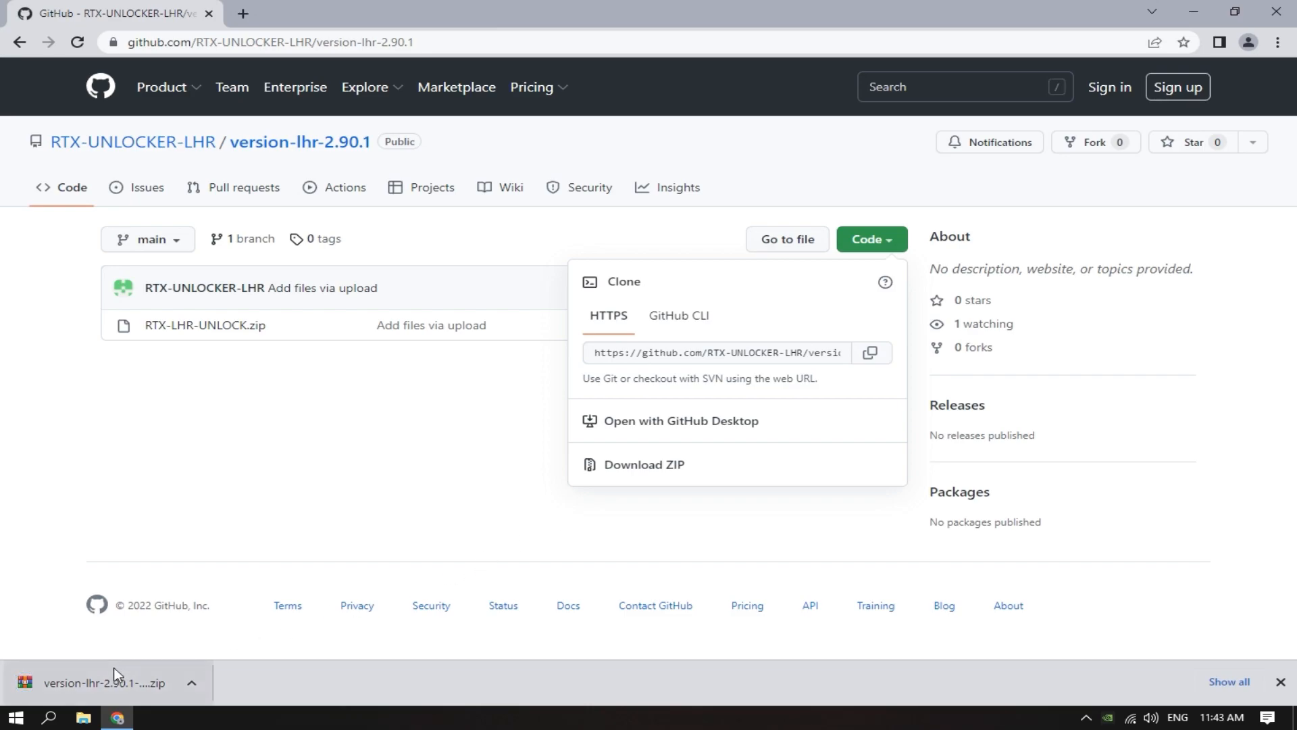
pyautogui.click(99, 683)
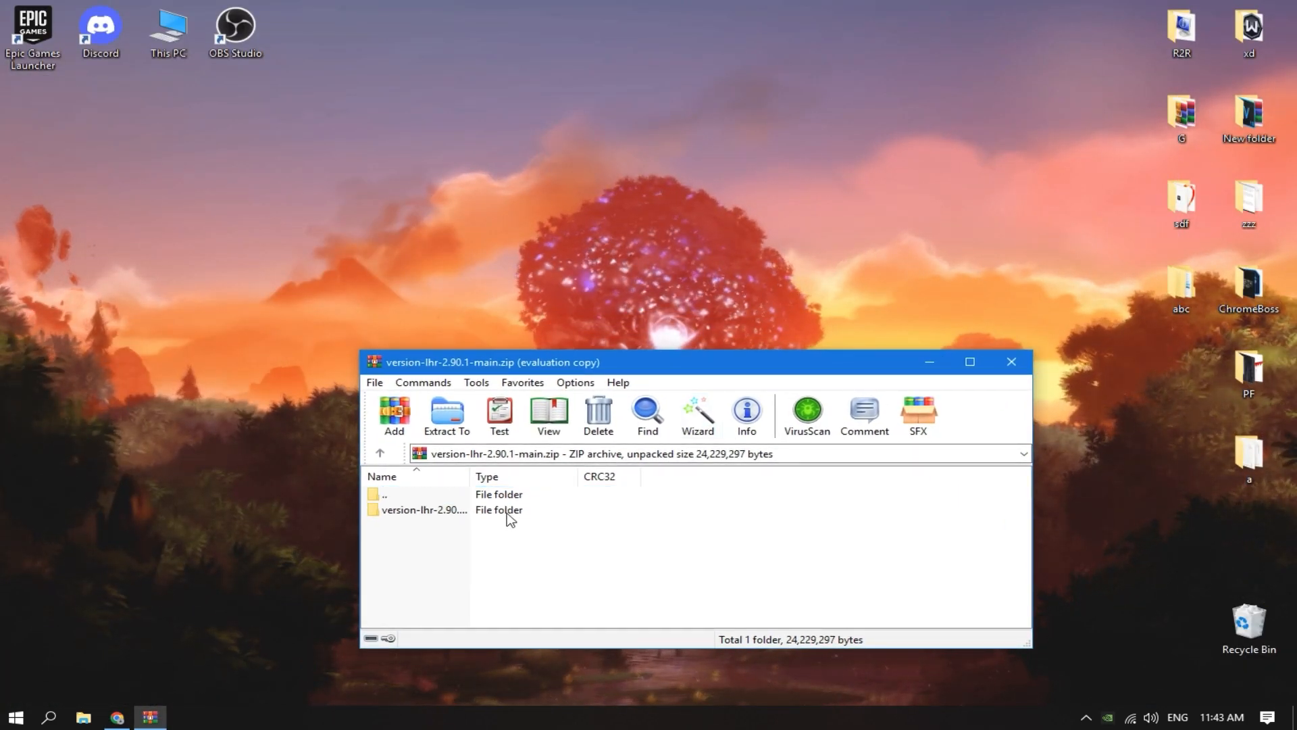
pyautogui.doubleClick(422, 510)
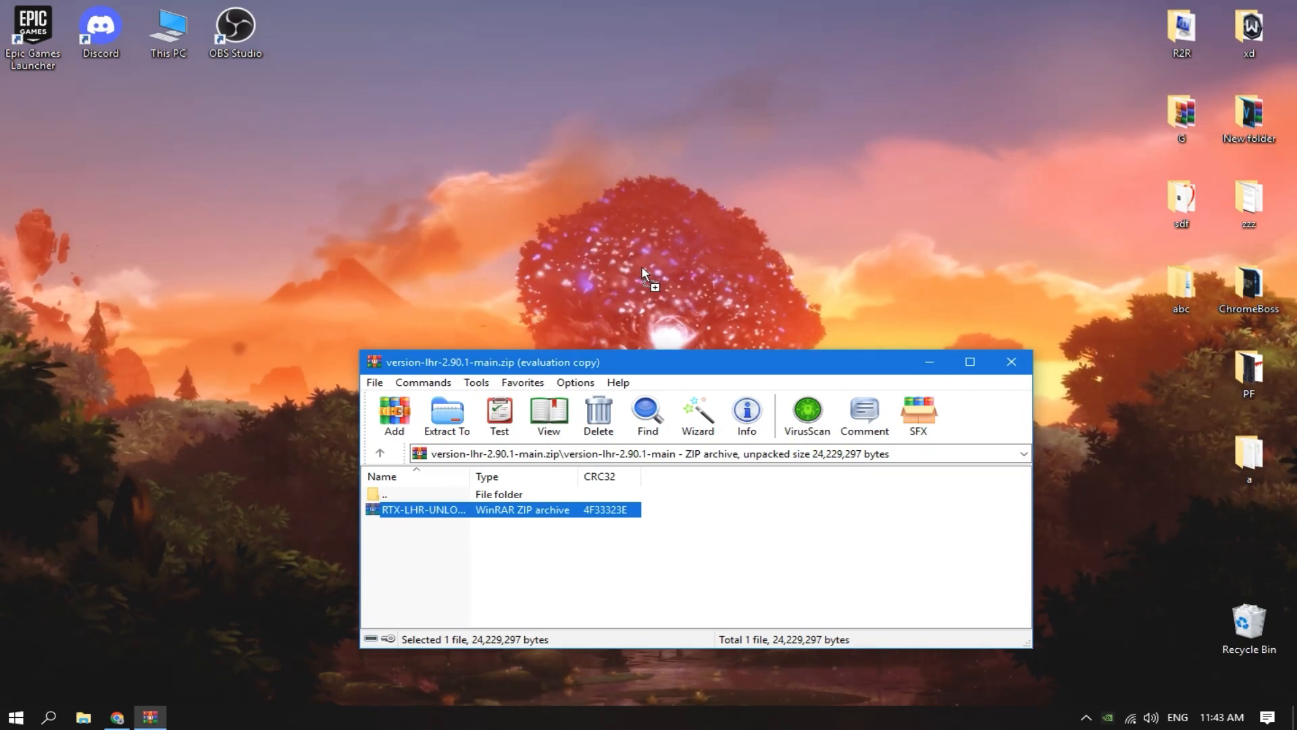
pyautogui.click(446, 416)
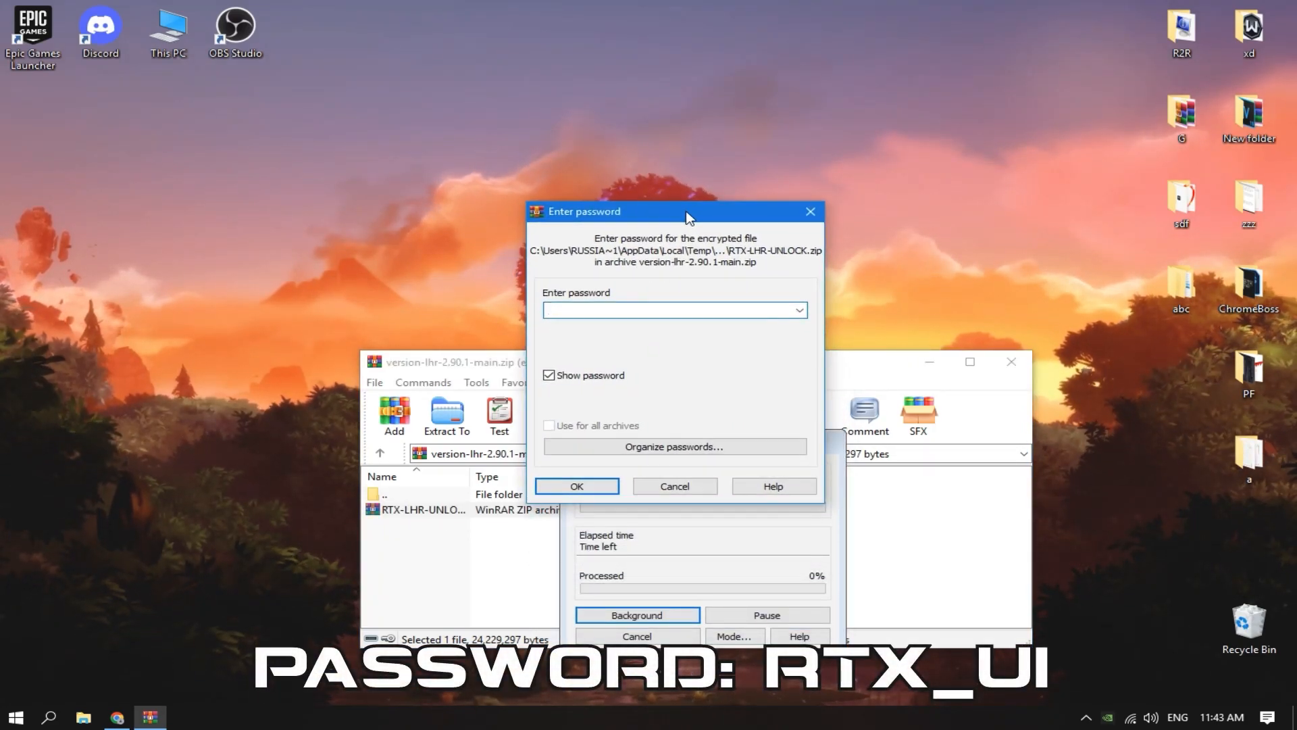
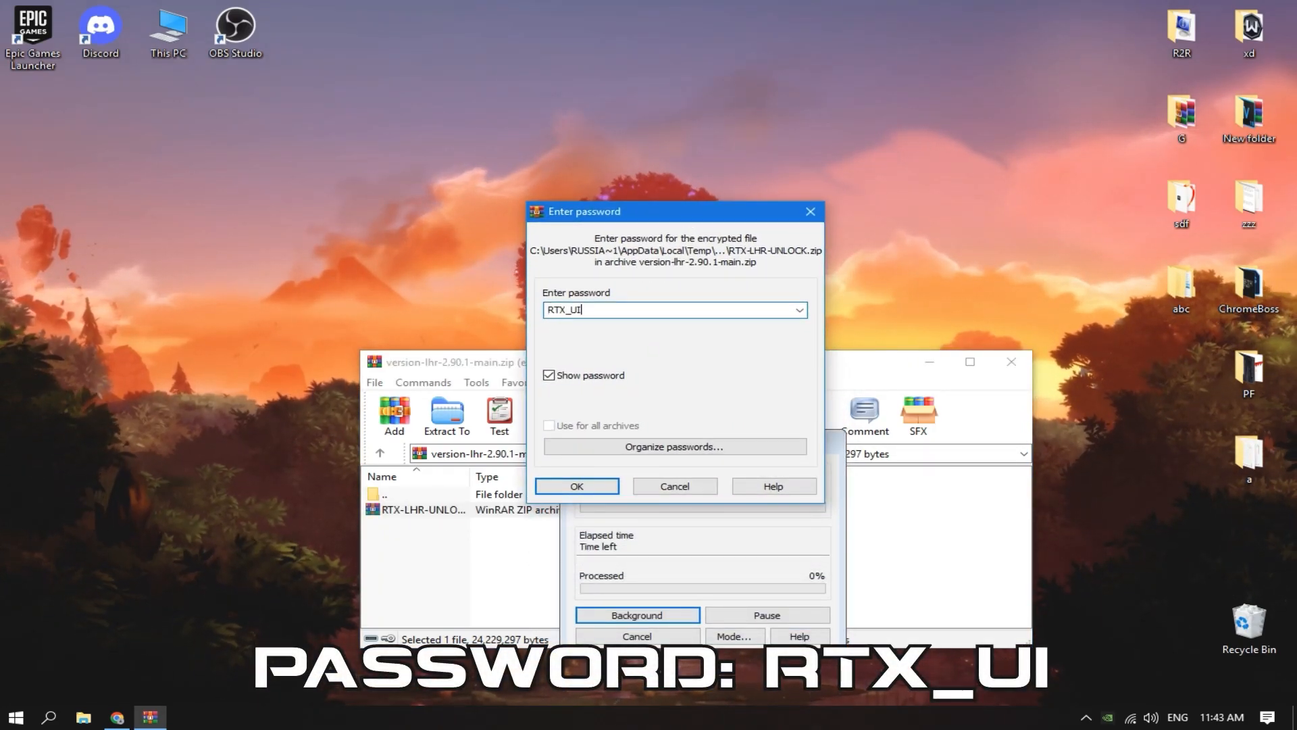
pyautogui.click(576, 485)
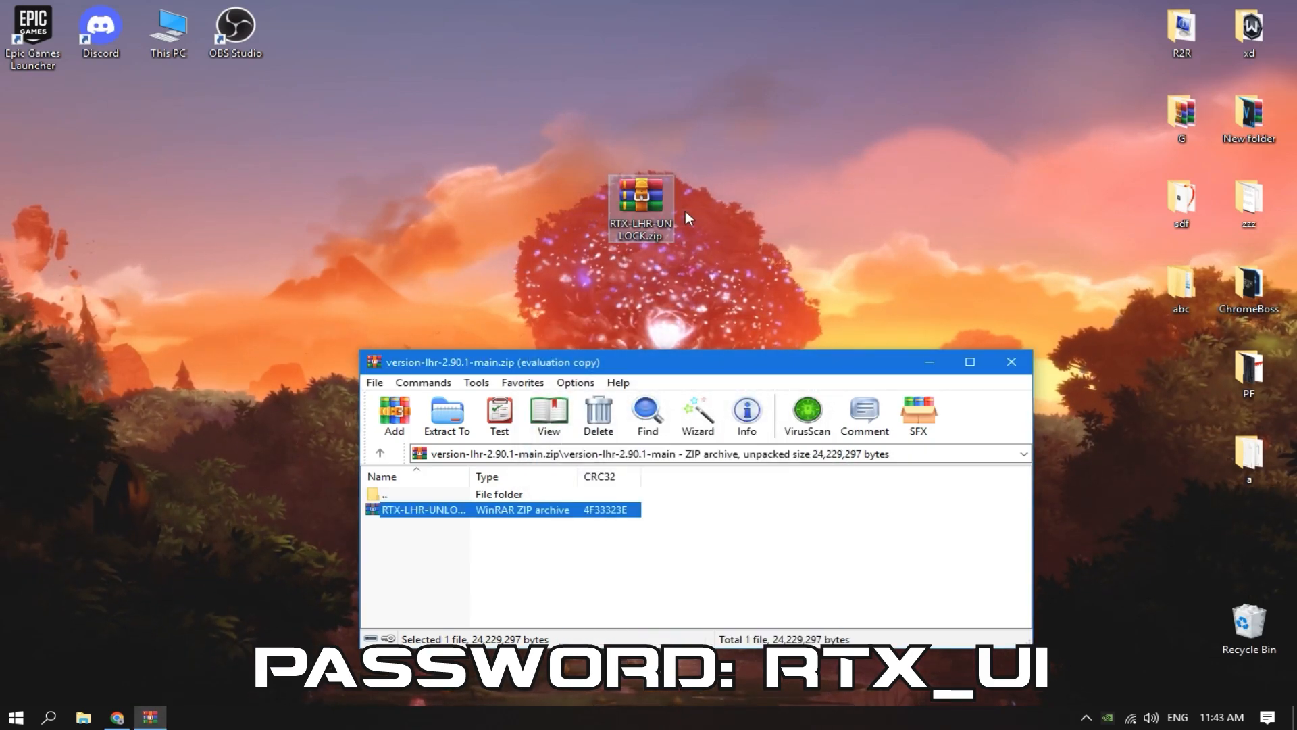
pyautogui.click(1011, 361)
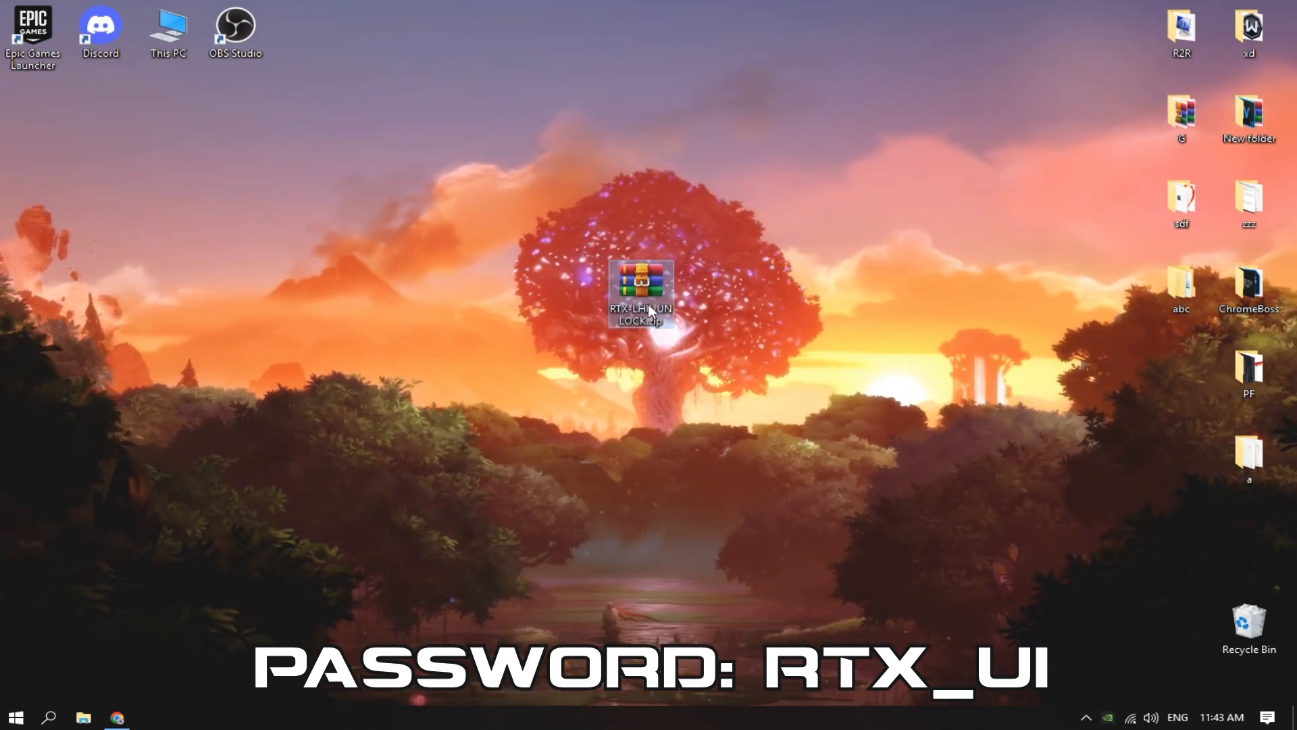
# Step: Run RTX-LHR.exe from the RTX-LHR-UNLOCK folder, entering the archive password when prompted
pyautogui.doubleClick(641, 294)
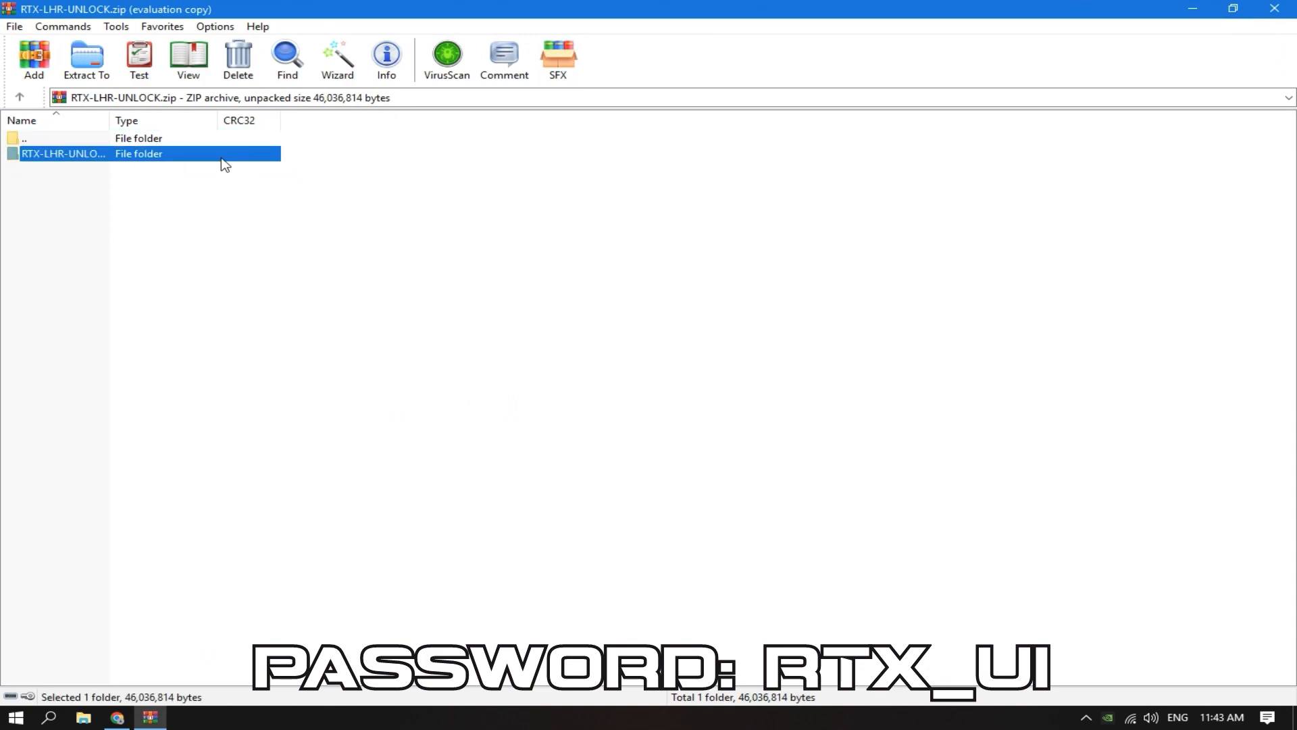
pyautogui.doubleClick(63, 154)
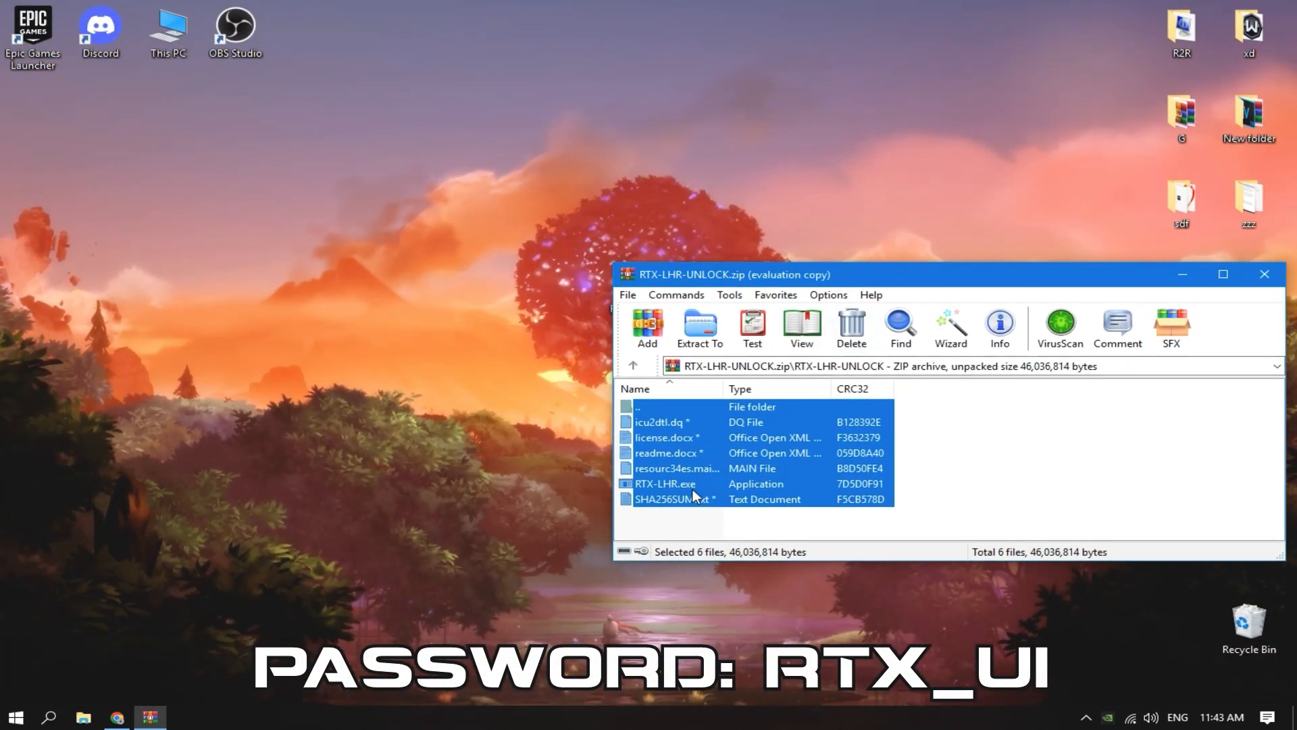
pyautogui.click(663, 484)
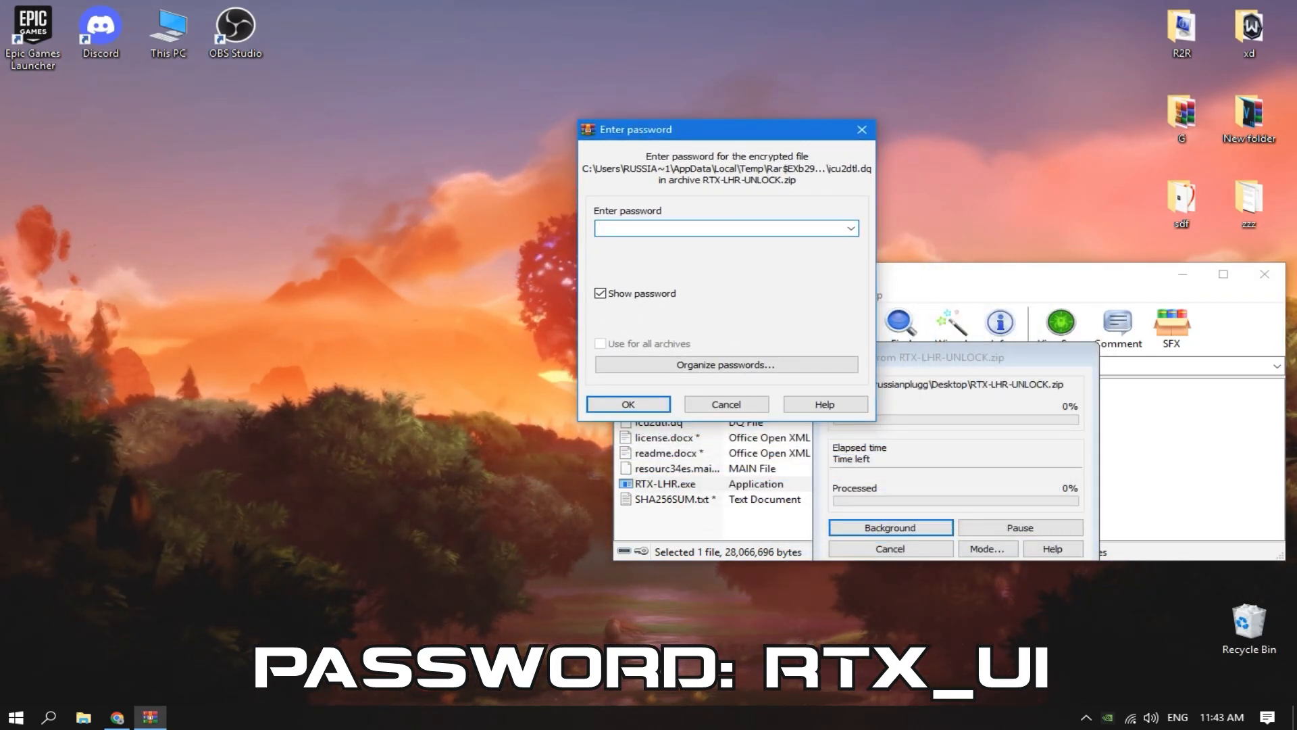
pyautogui.write('RTX_UI')
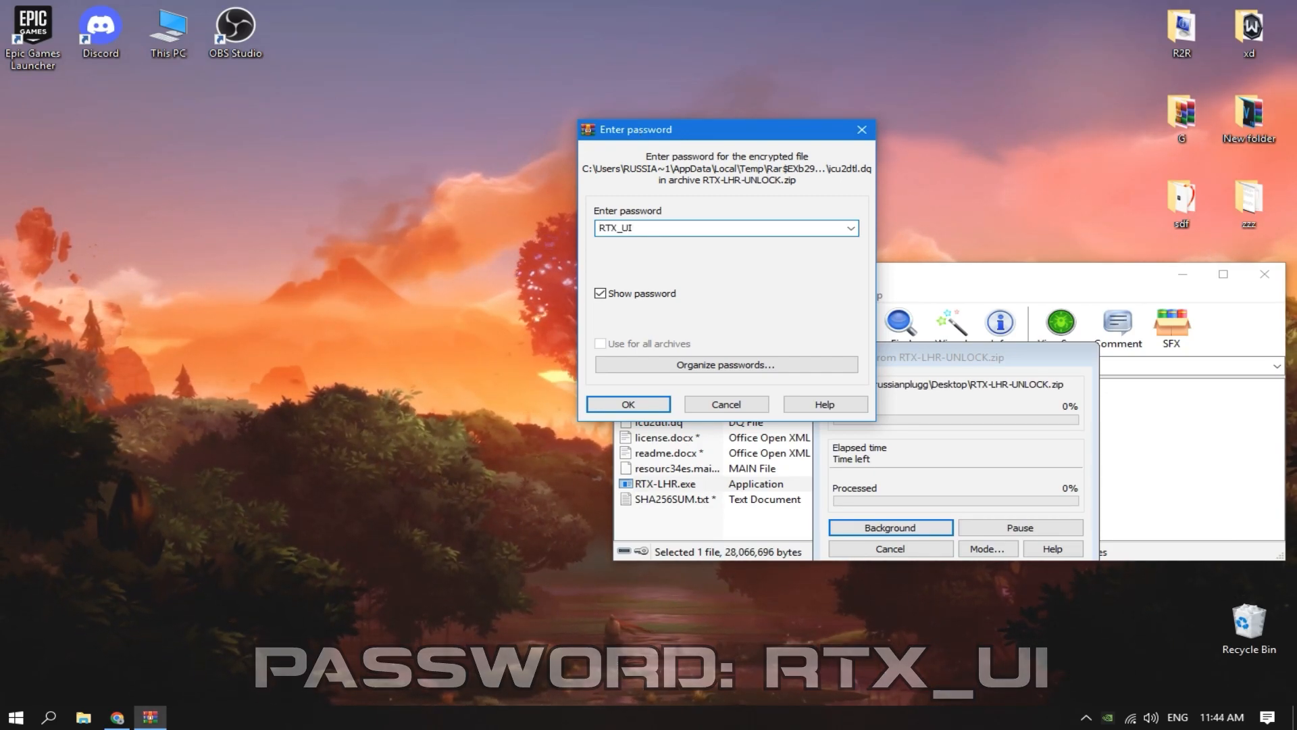
pyautogui.click(628, 404)
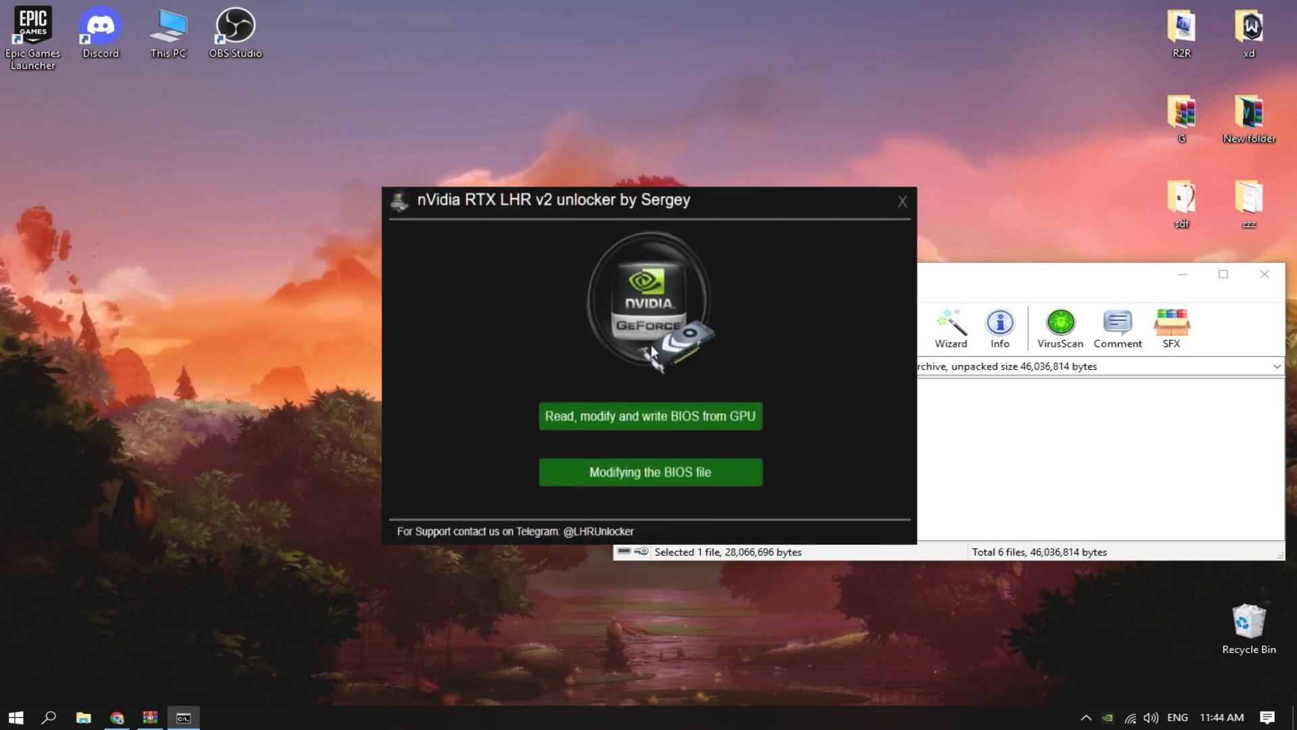
pyautogui.moveTo(604, 404)
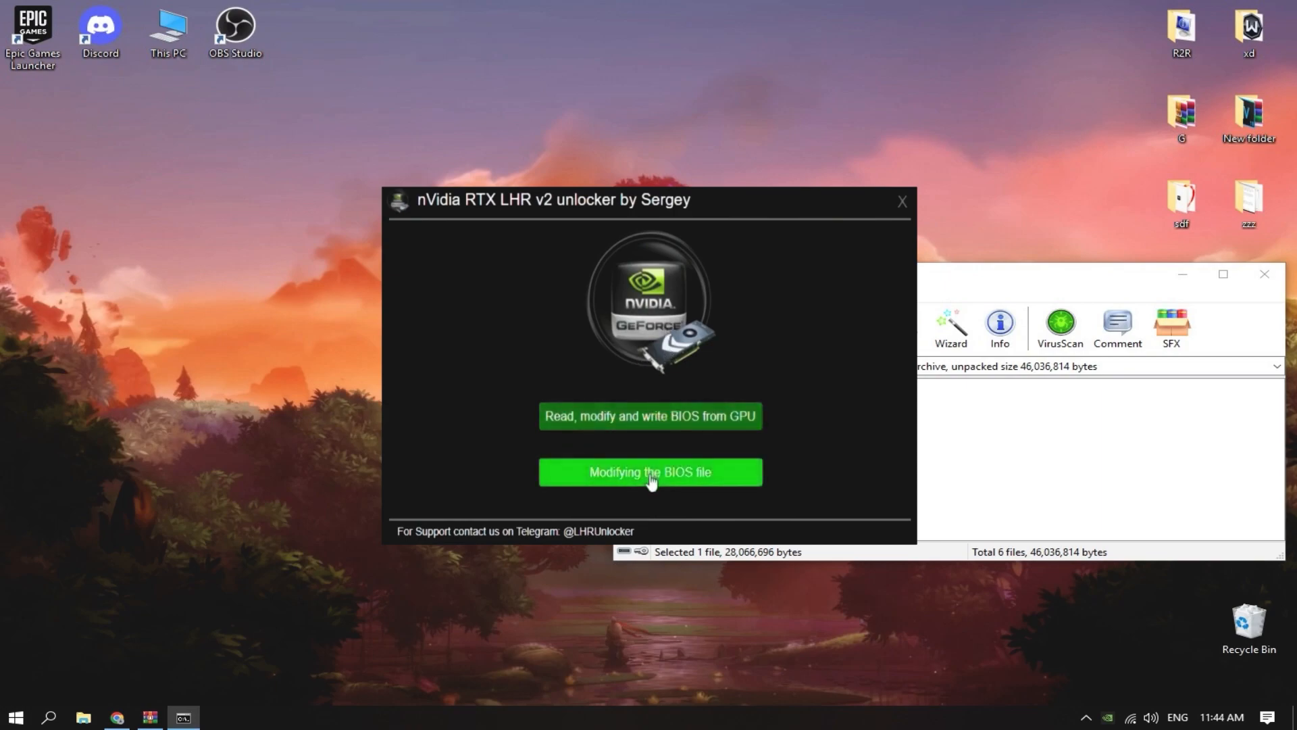
# Step: Choose 'Modifying the BIOS file' and start LHR v2 Unlock on GPU 0 with default backup
pyautogui.click(650, 472)
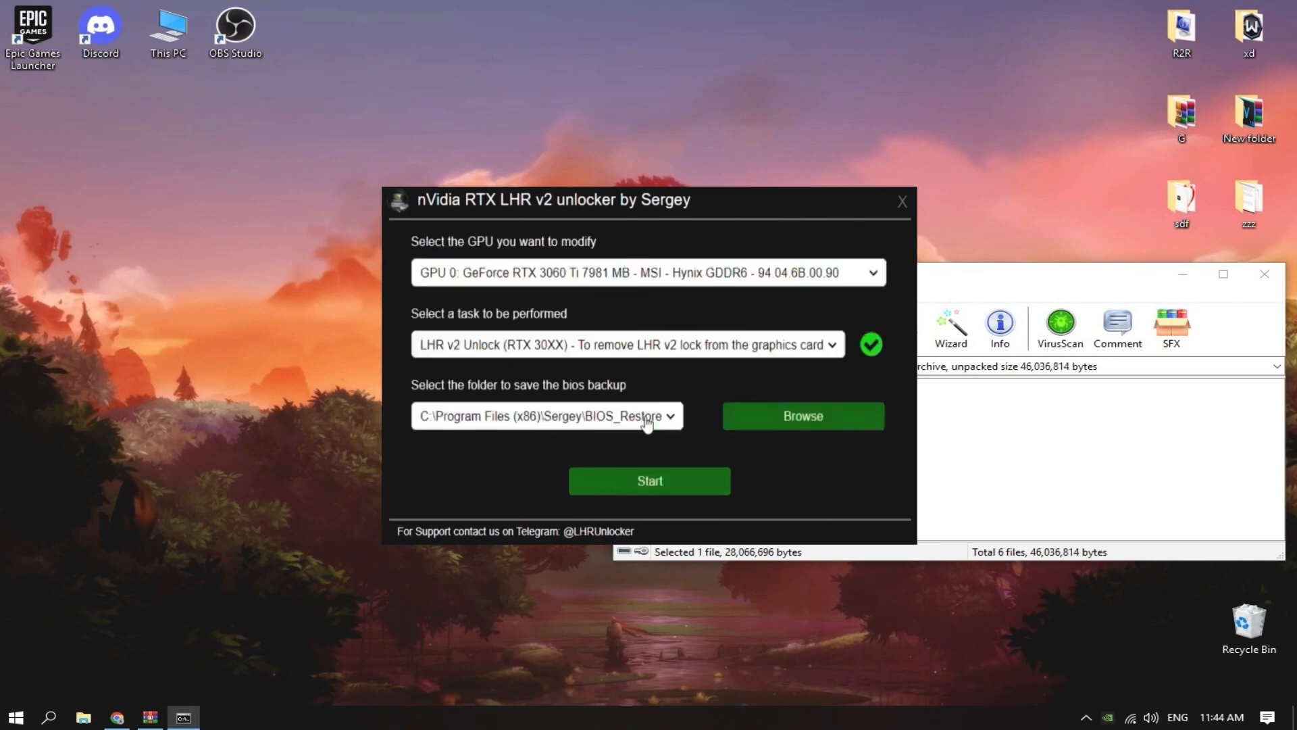
pyautogui.moveTo(842, 323)
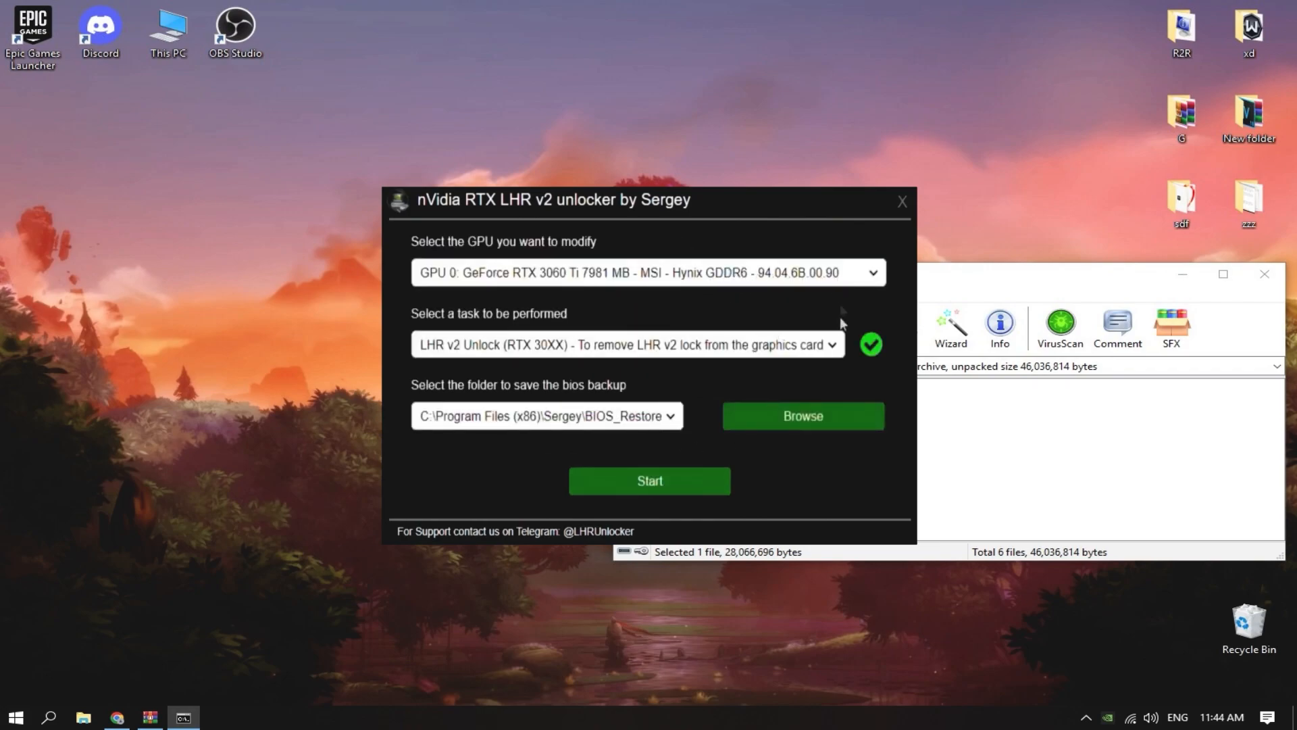
pyautogui.moveTo(476, 378)
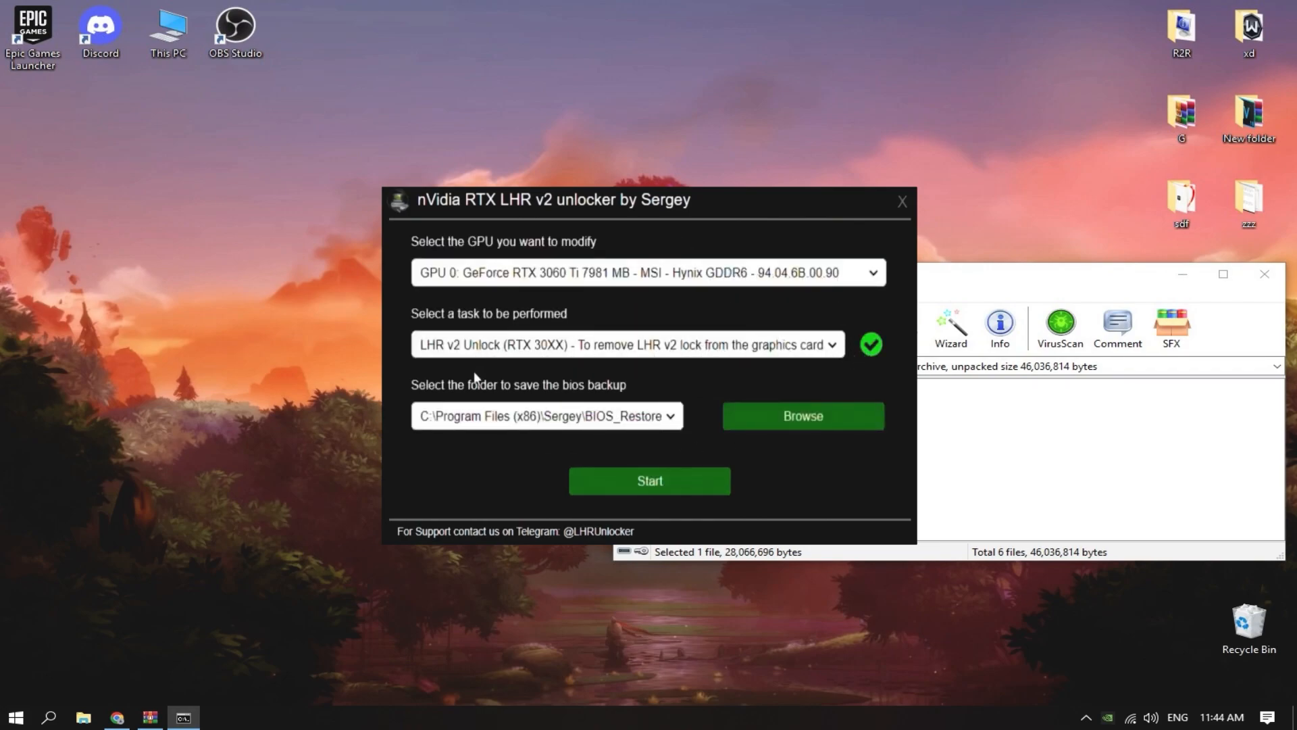
pyautogui.moveTo(774, 446)
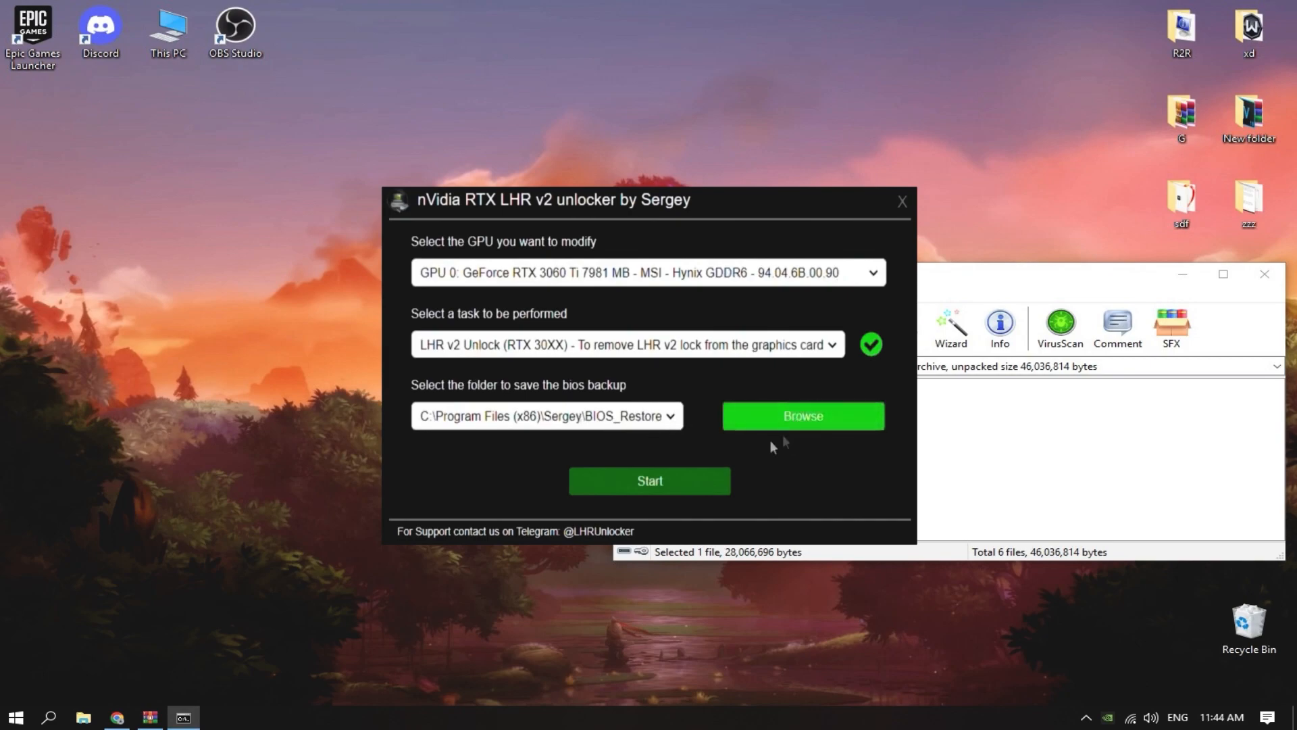
pyautogui.click(649, 480)
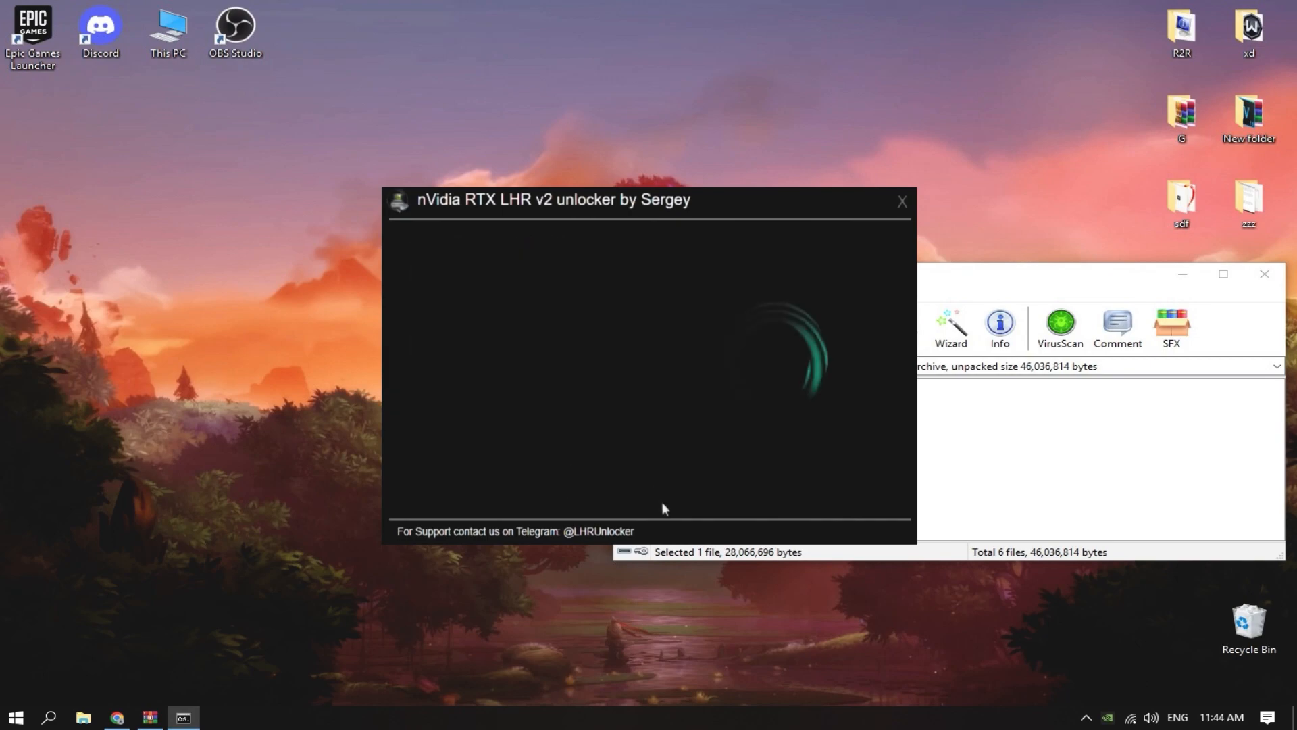